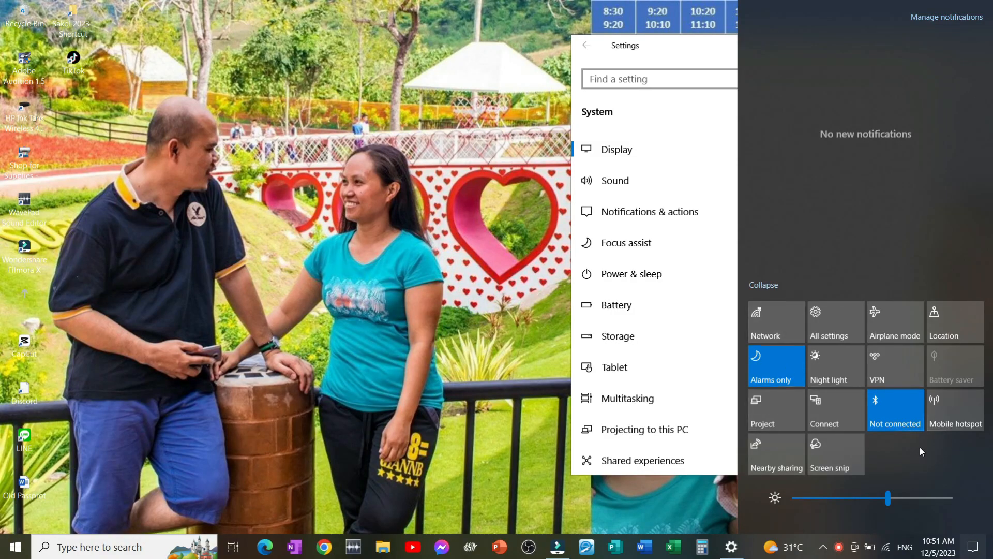
mouse_move(775, 322)
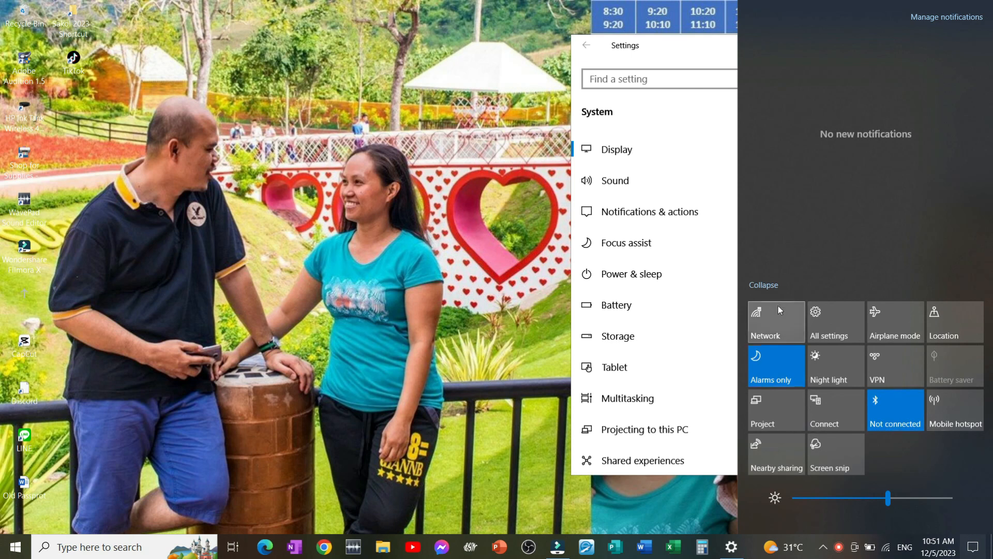
mouse_move(923, 458)
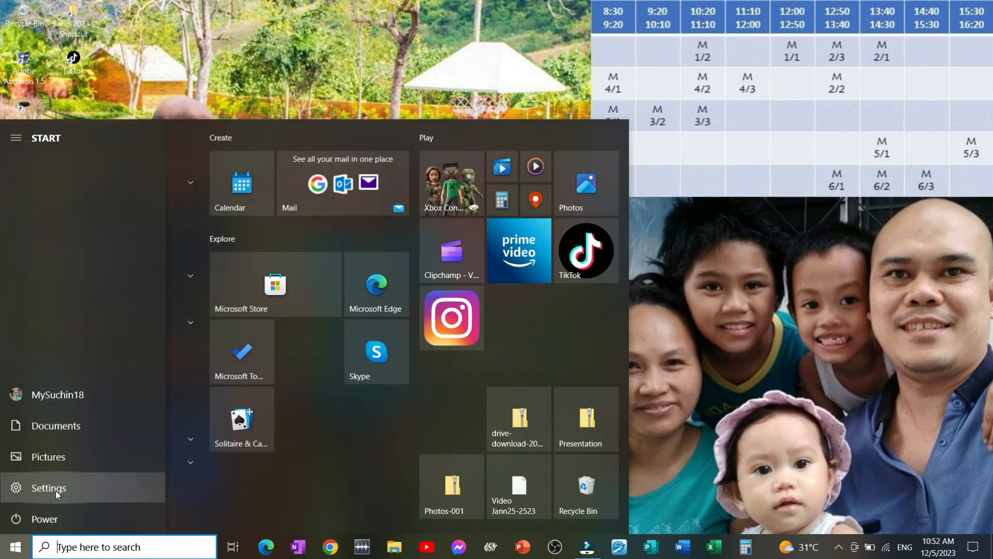
- Open Windows Settings and go to the Projecting to this PC page
left_click(48, 488)
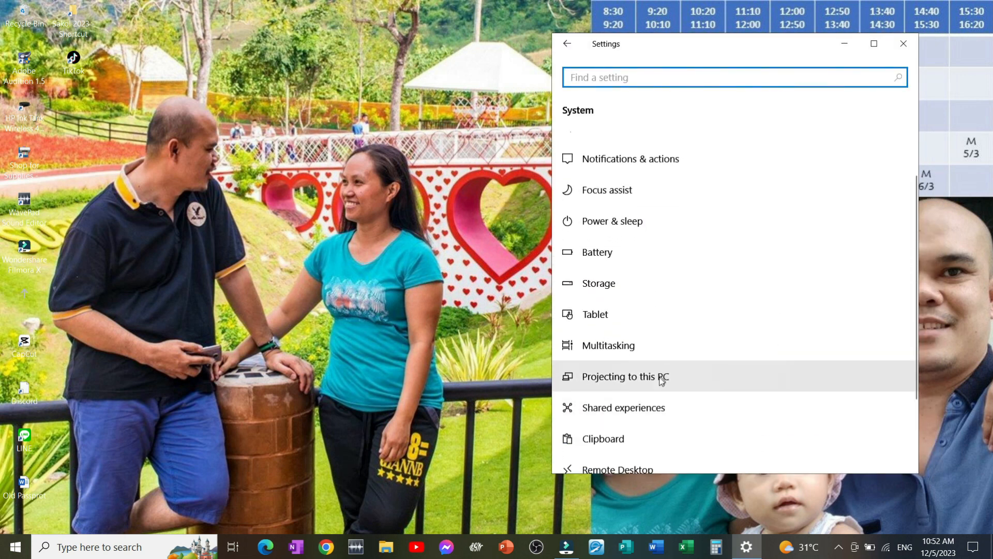
mouse_move(680, 377)
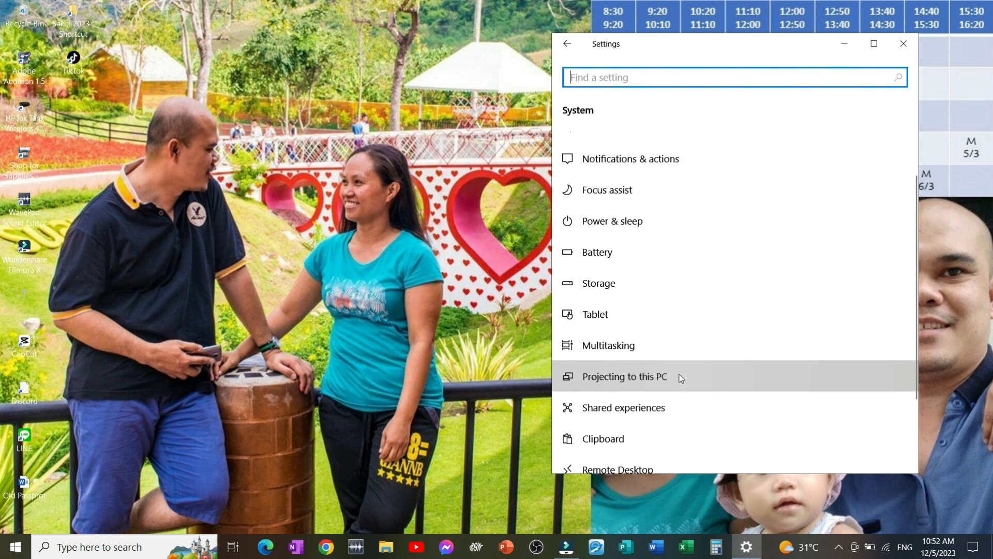
left_click(624, 376)
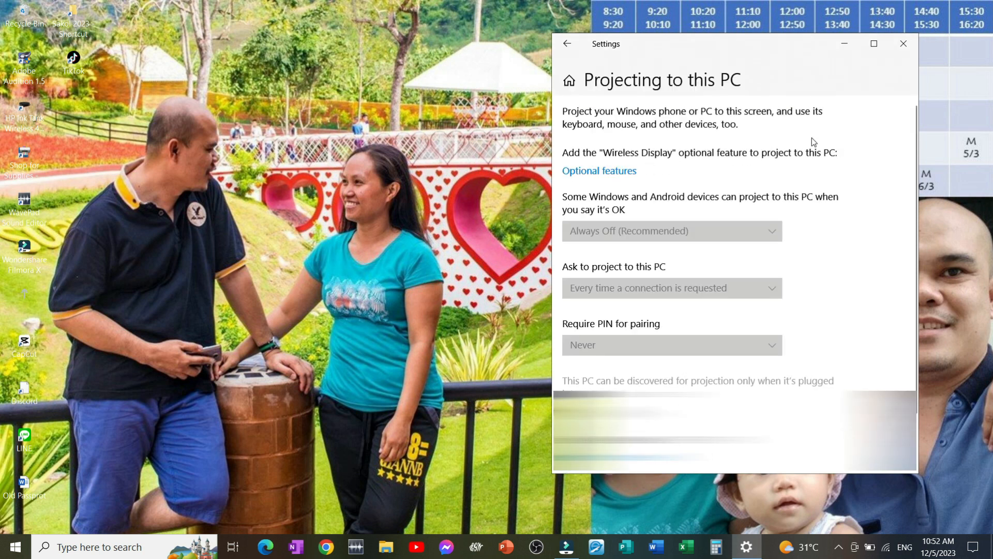
mouse_move(837, 198)
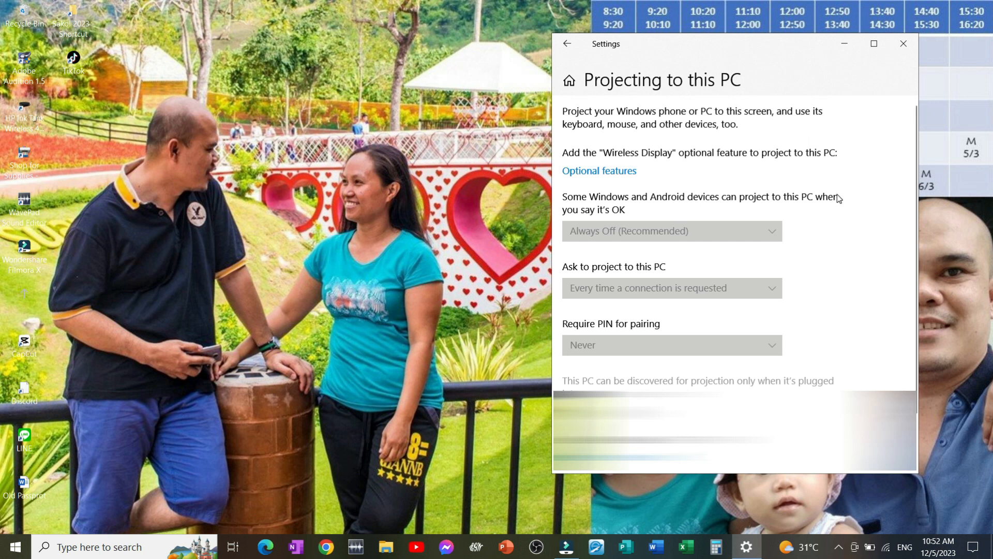
mouse_move(599, 170)
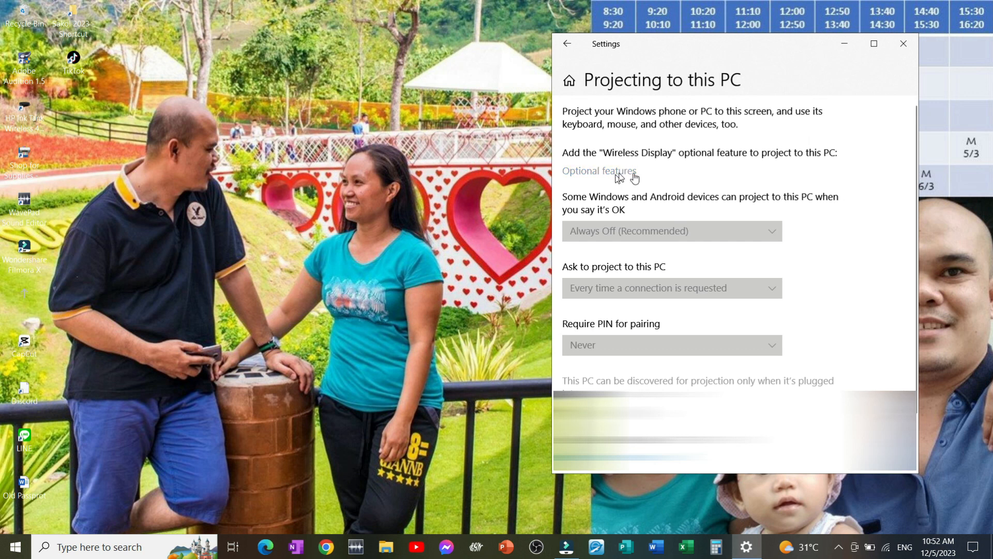
- Search optional features for 'wire' and install Wireless Display
left_click(598, 171)
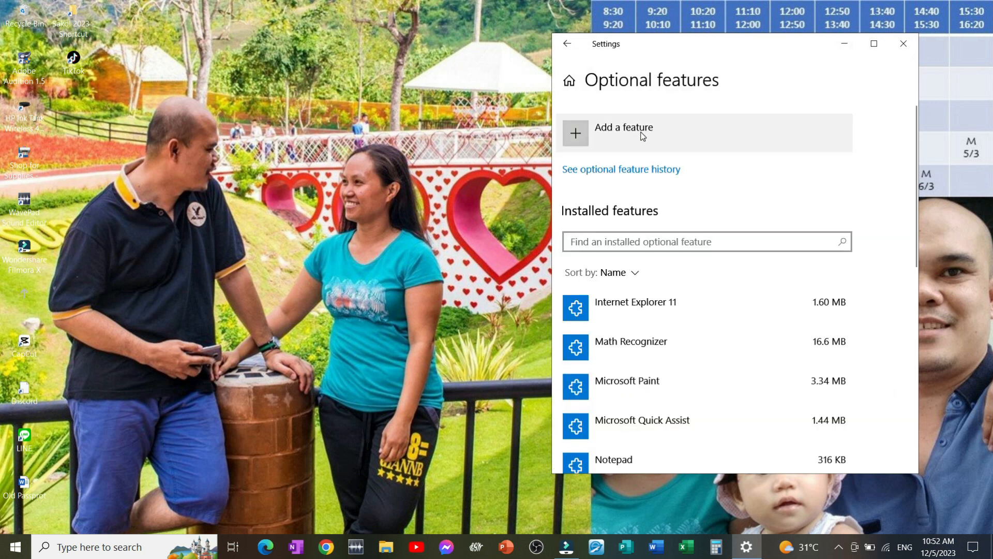
left_click(623, 132)
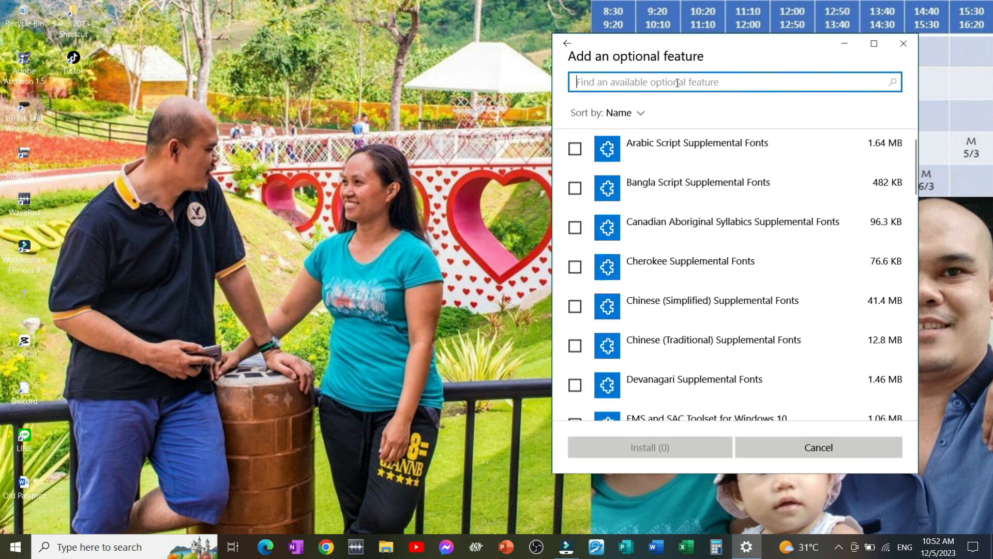
type("w")
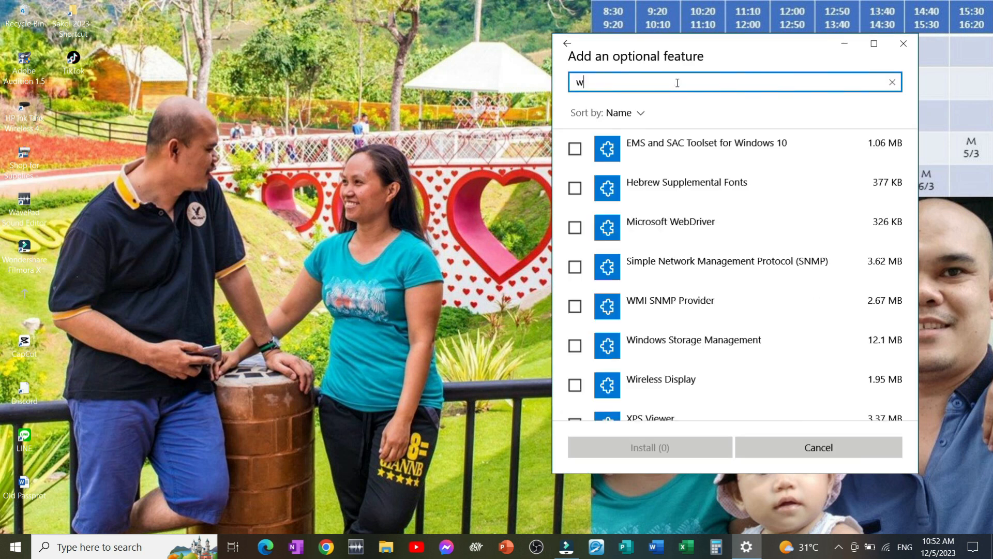
type("ire")
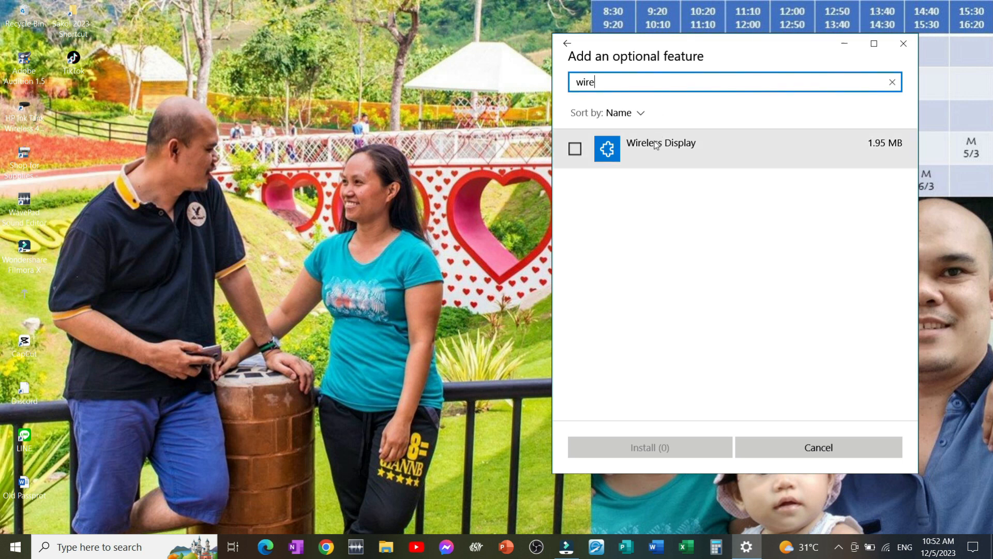
left_click(574, 149)
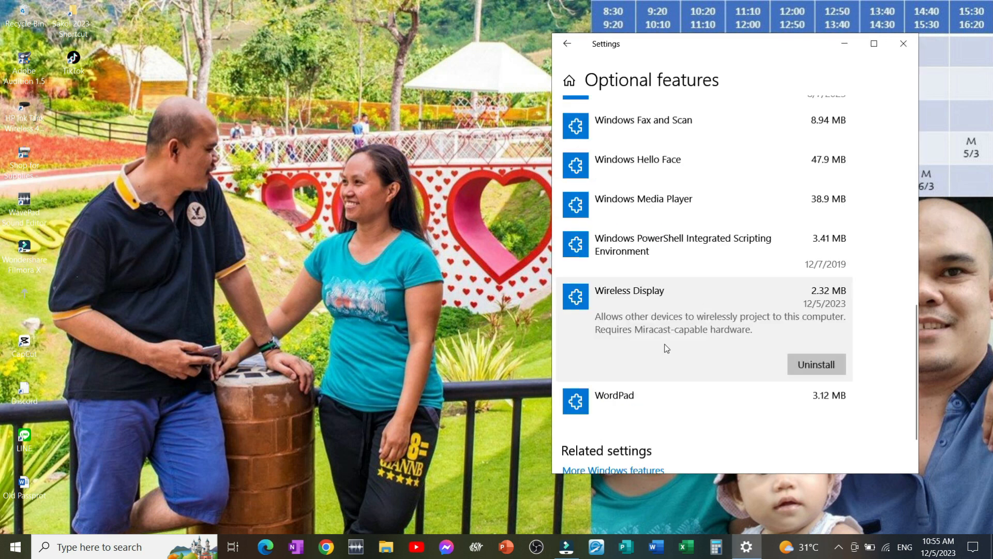
mouse_move(658, 341)
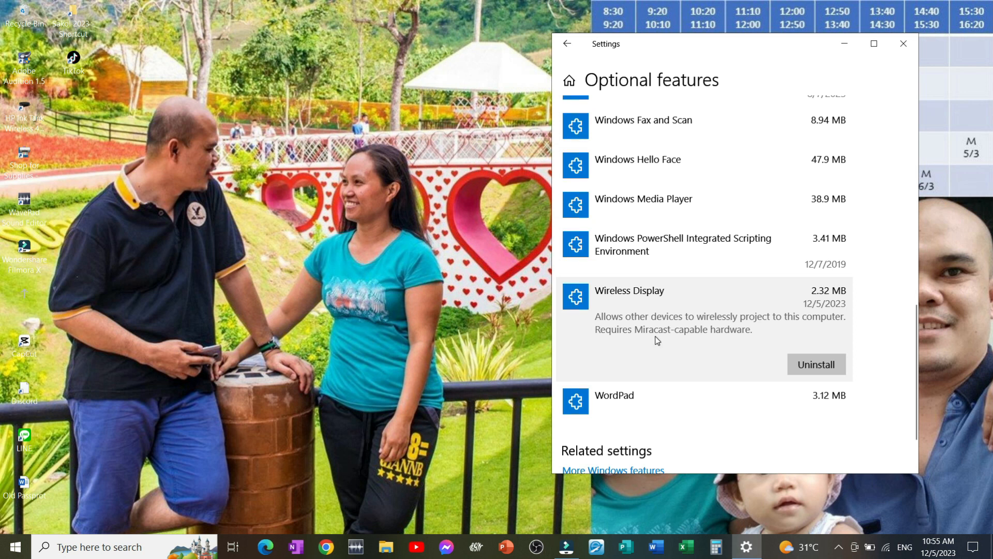
mouse_move(629, 361)
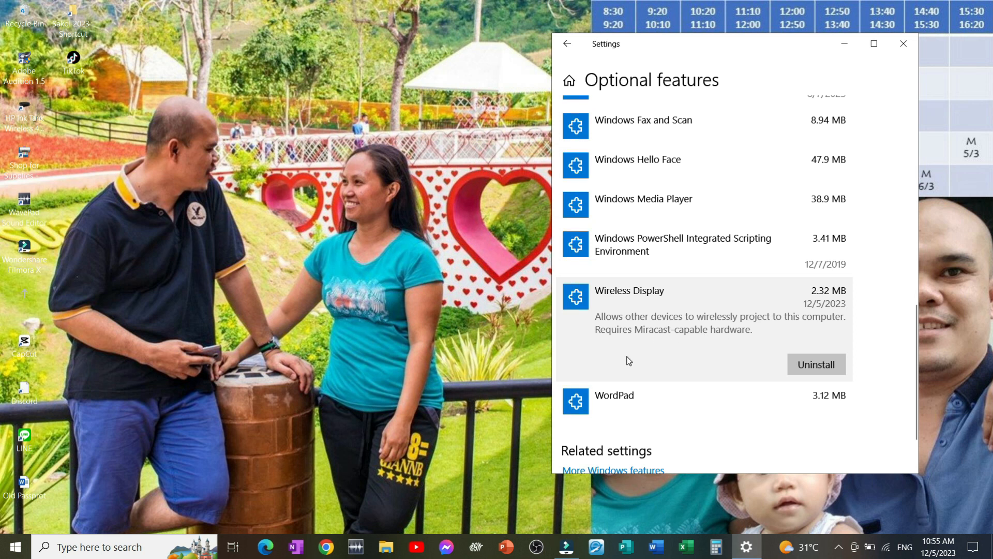
mouse_move(706, 339)
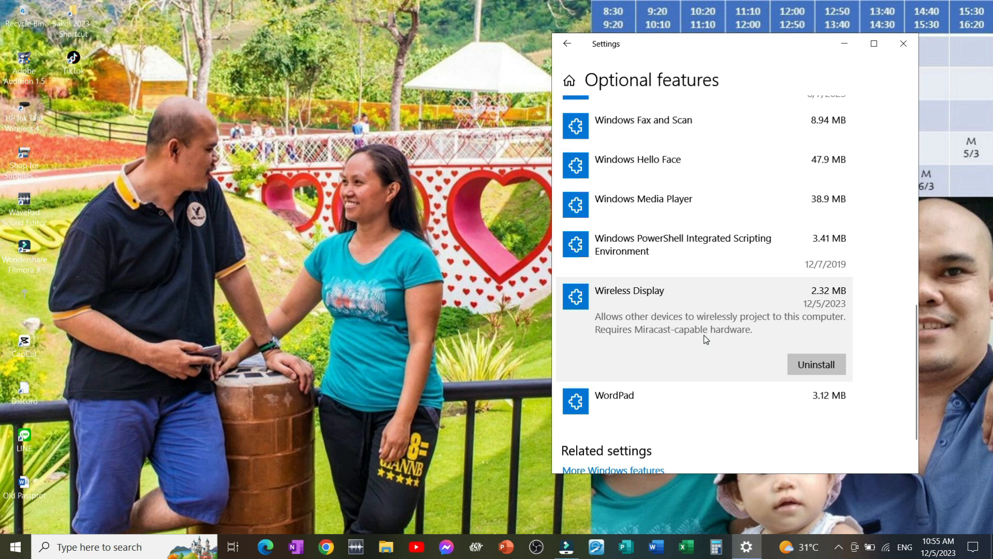
- Close the Settings window after confirming Wireless Display is installed
left_click(902, 43)
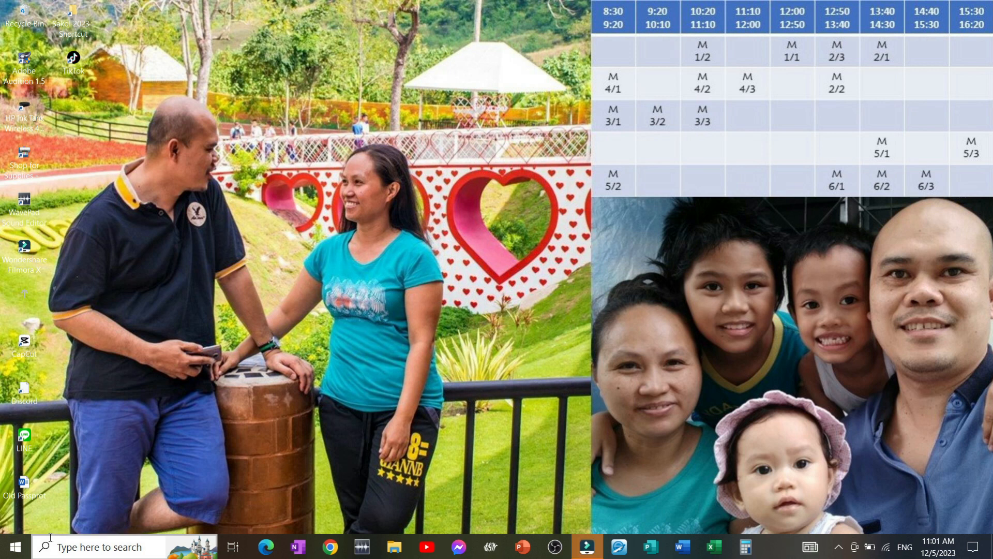
- Reopen Settings from the Start menu on the Projecting to this PC page
left_click(14, 546)
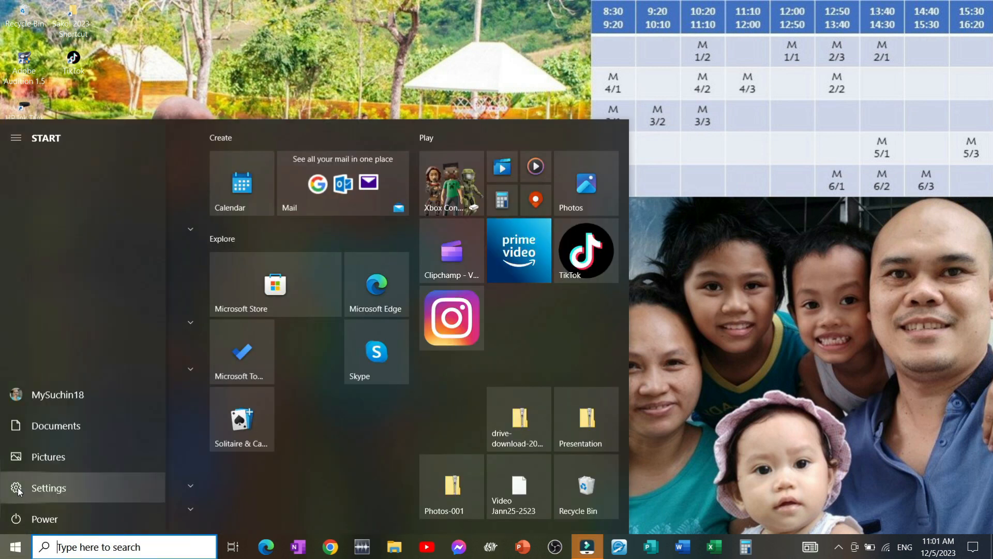
left_click(48, 487)
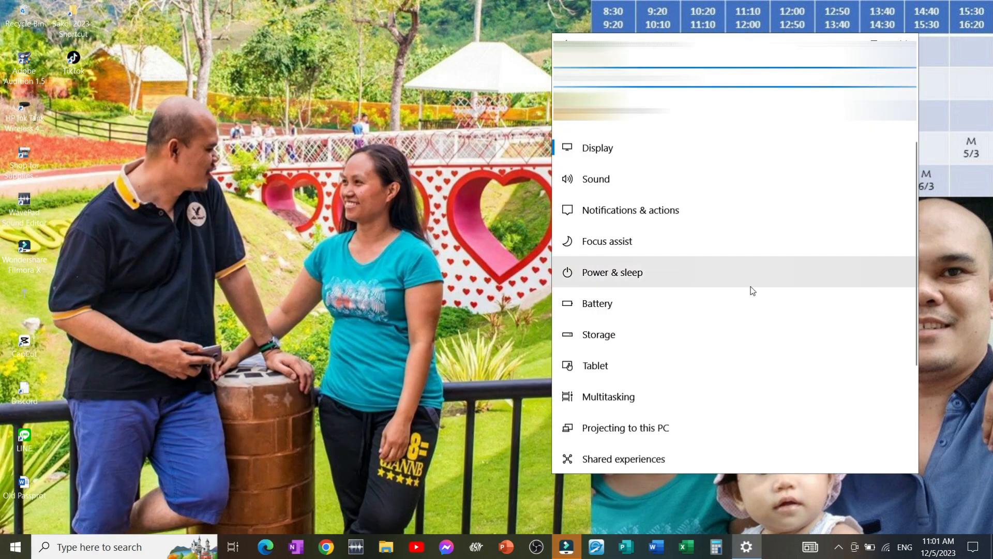
left_click(625, 427)
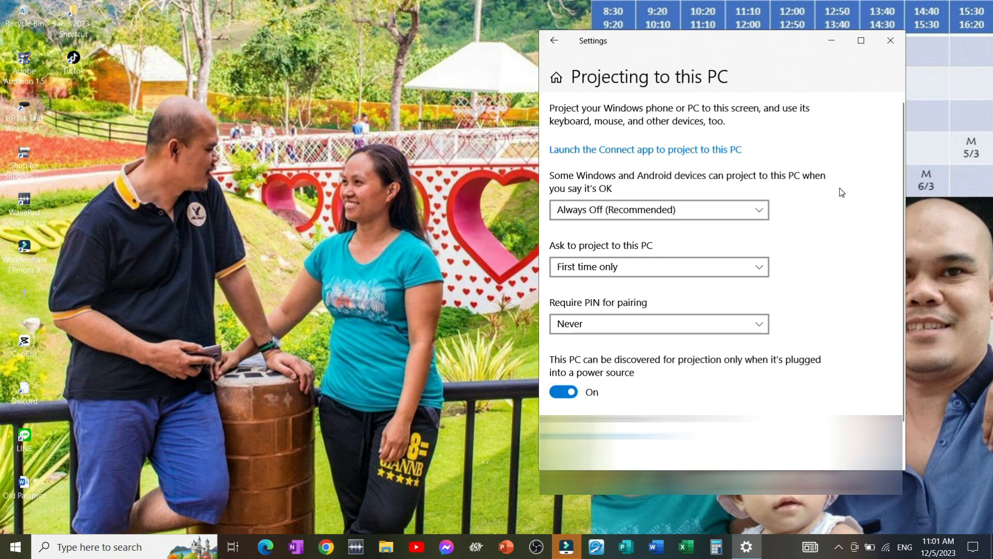
mouse_move(626, 117)
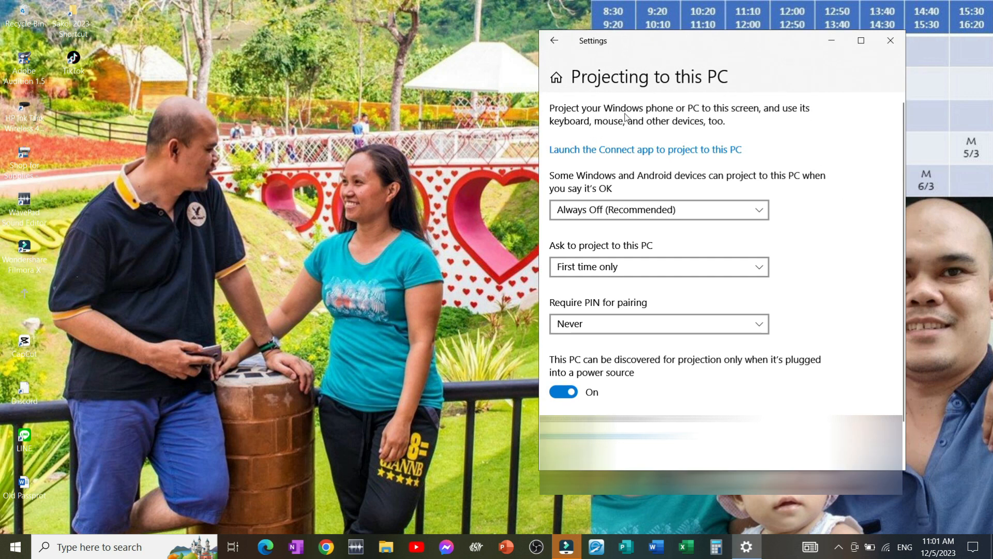
mouse_move(710, 116)
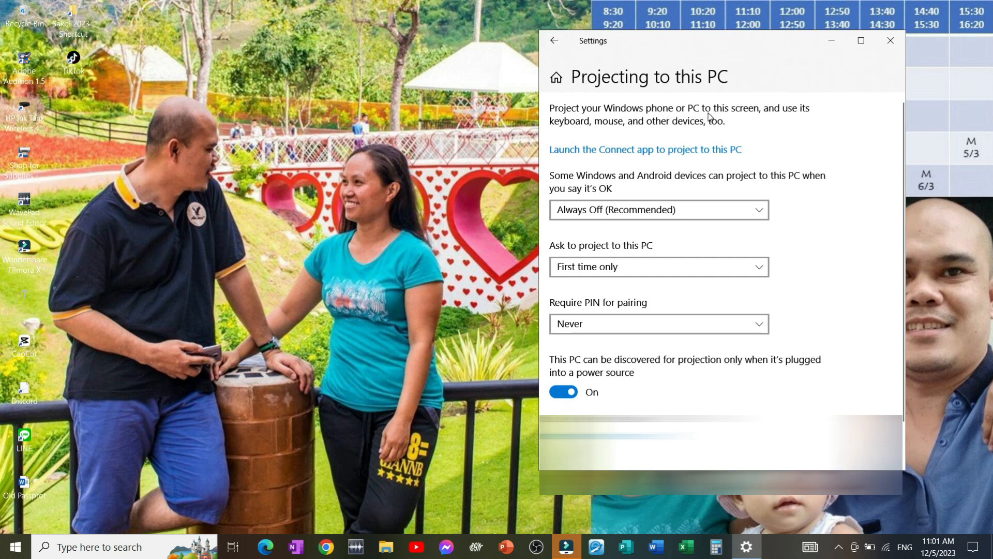
mouse_move(661, 132)
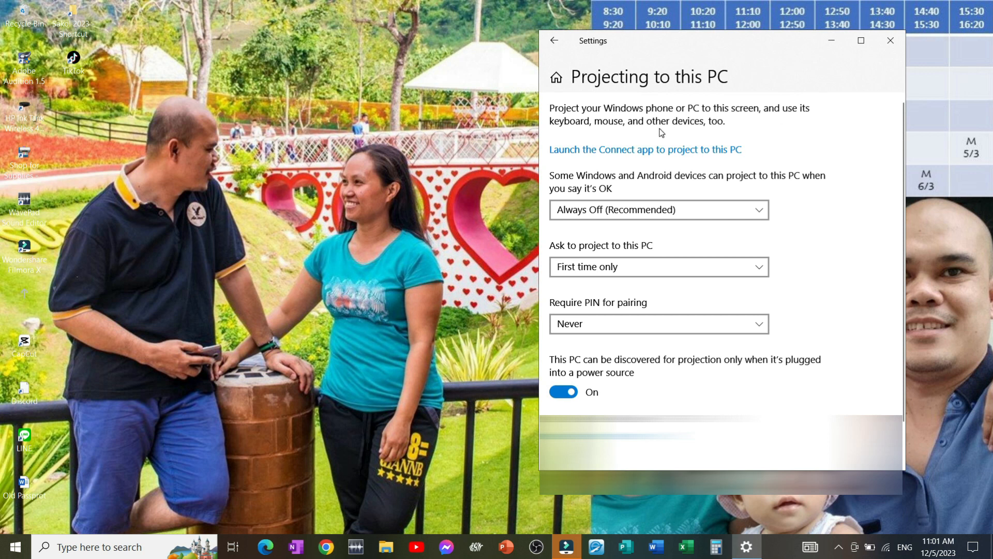
mouse_move(794, 135)
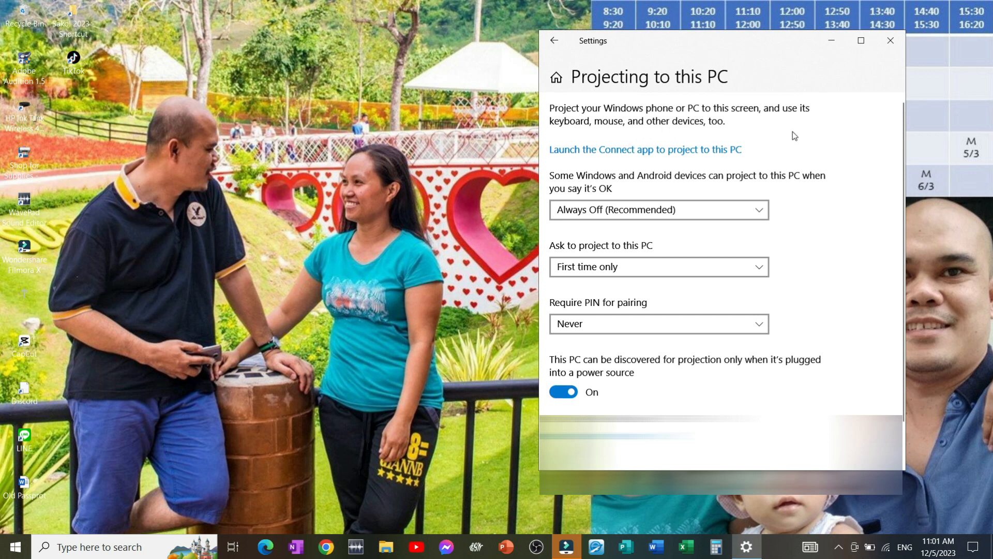
mouse_move(694, 183)
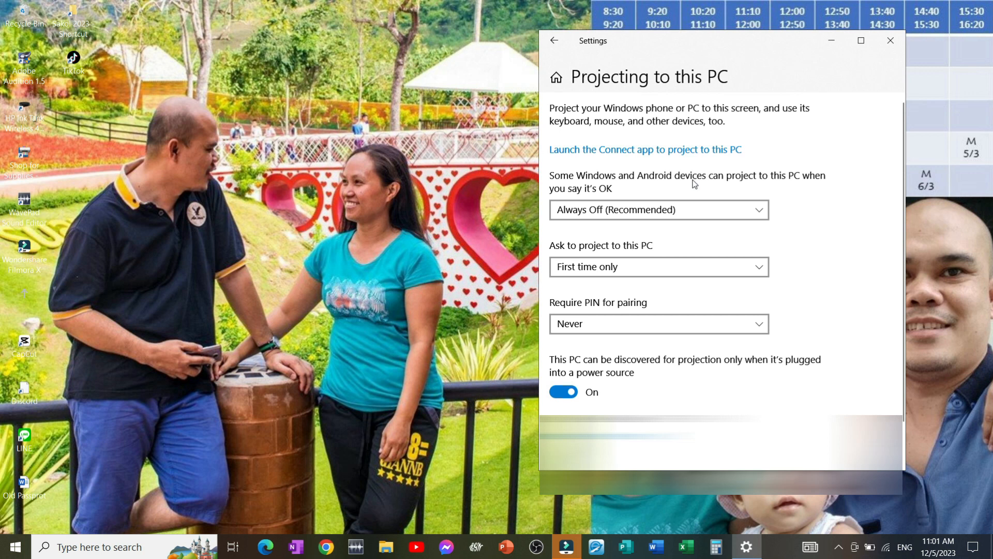
mouse_move(577, 194)
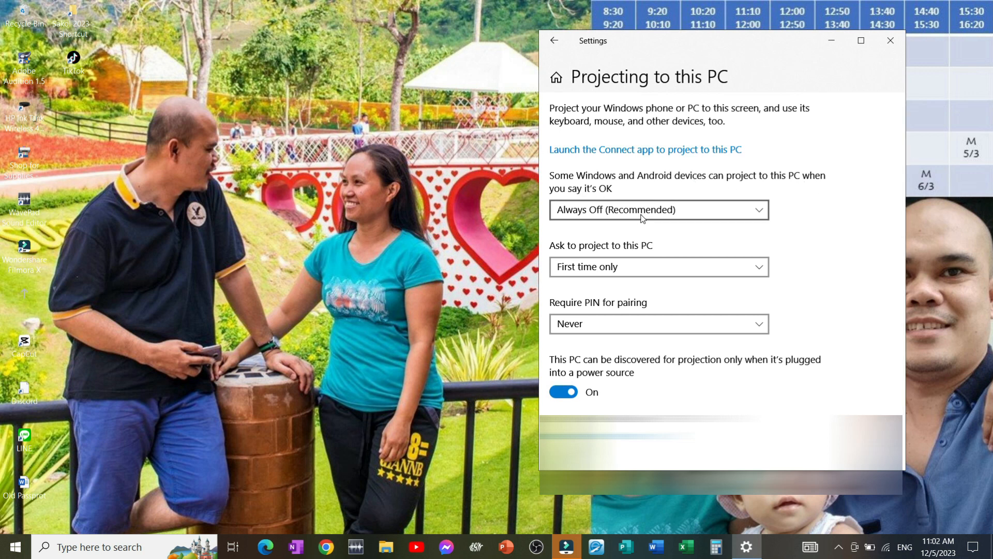
left_click(658, 210)
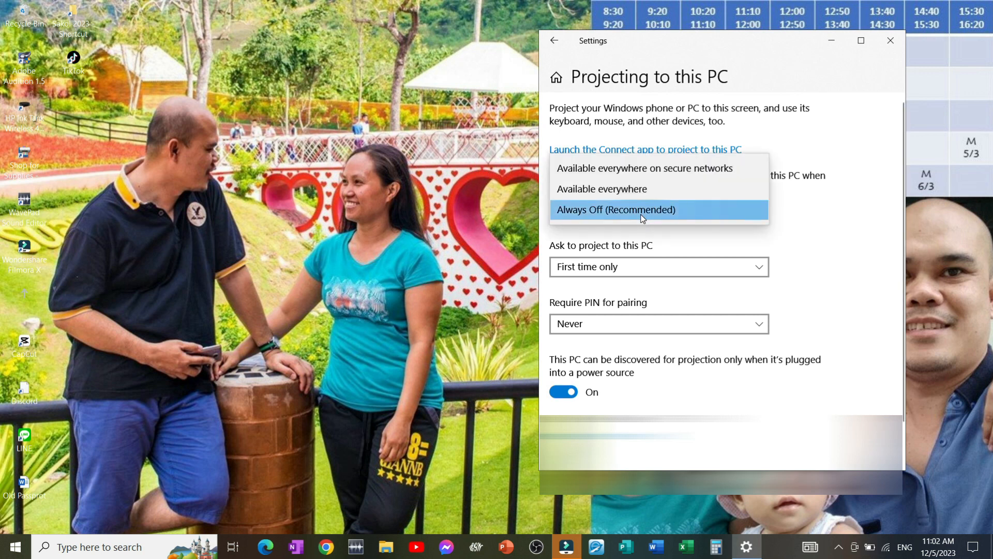
mouse_move(724, 178)
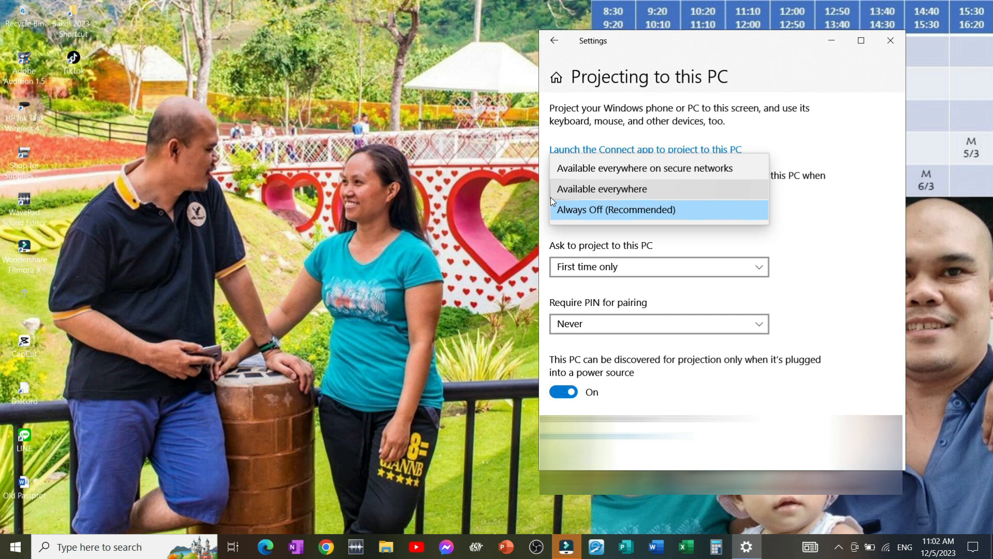
mouse_move(636, 209)
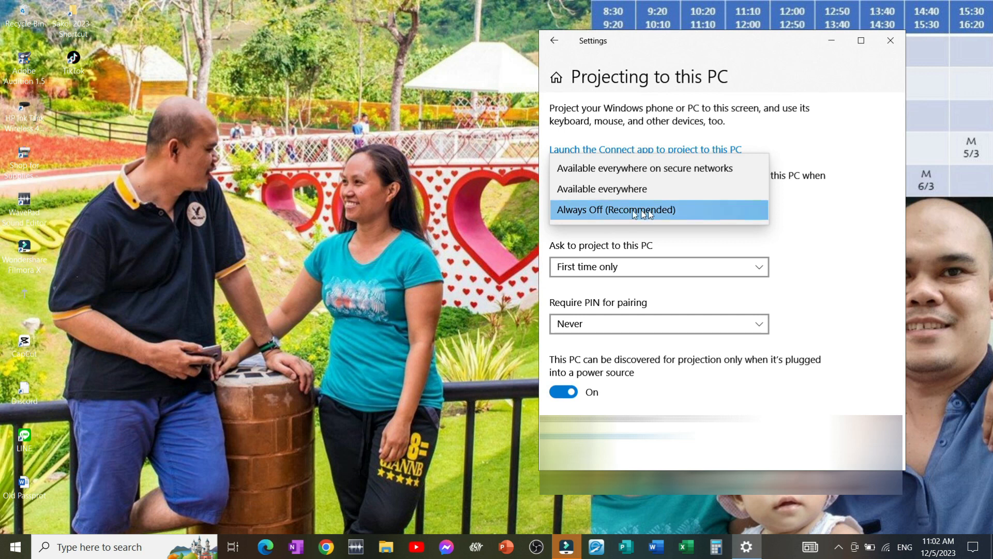
left_click(615, 209)
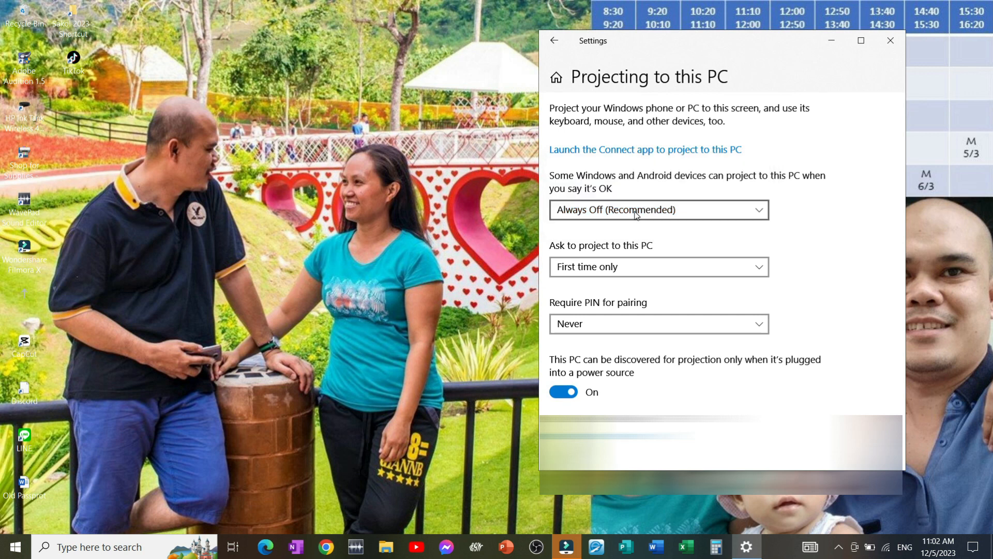
left_click(657, 210)
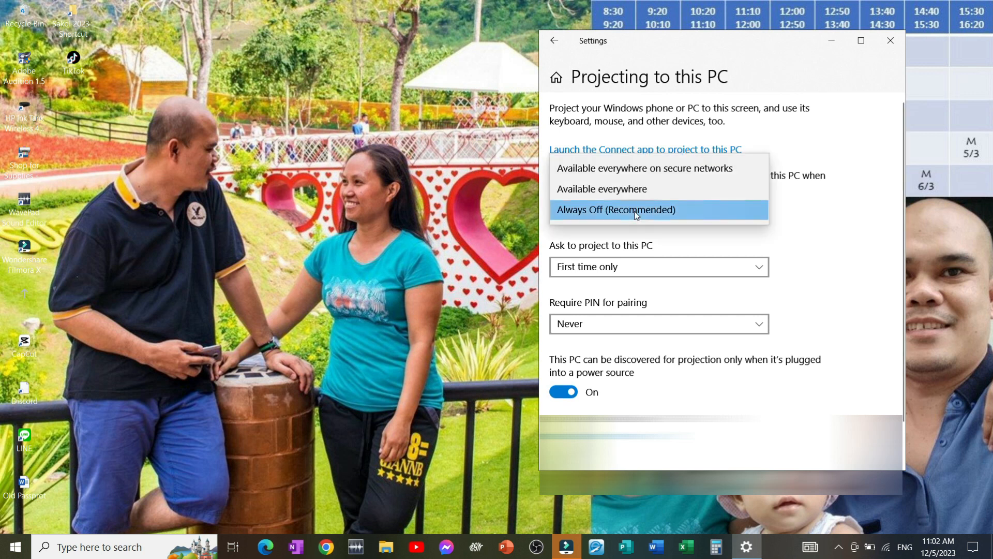
left_click(615, 210)
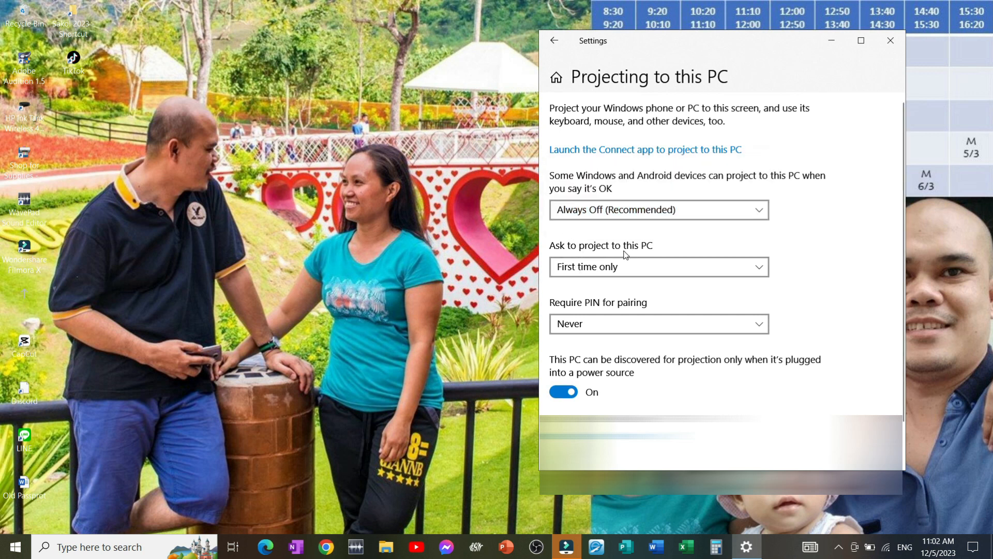
- Set 'Ask to project' to first time only and 'Require PIN for pairing' to First Time
left_click(659, 266)
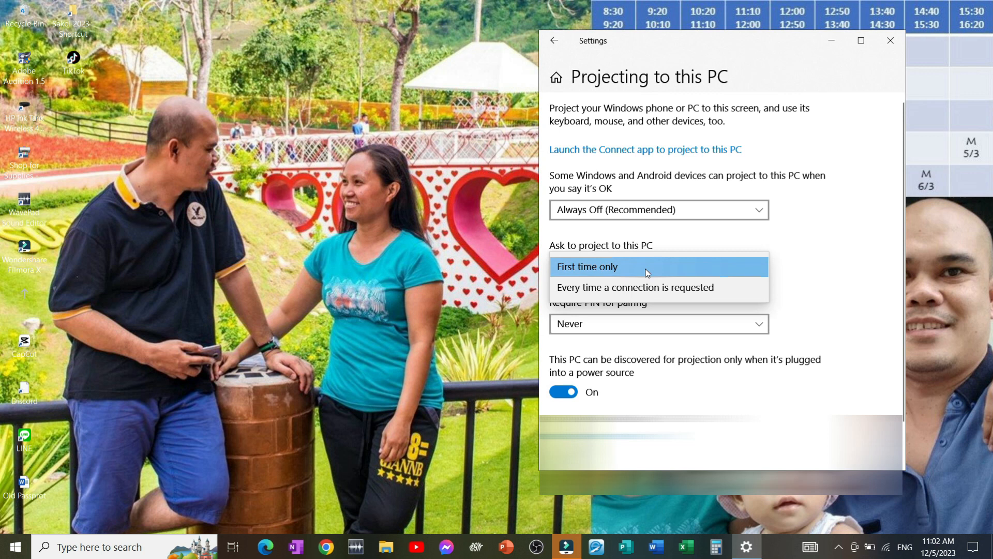
mouse_move(802, 287)
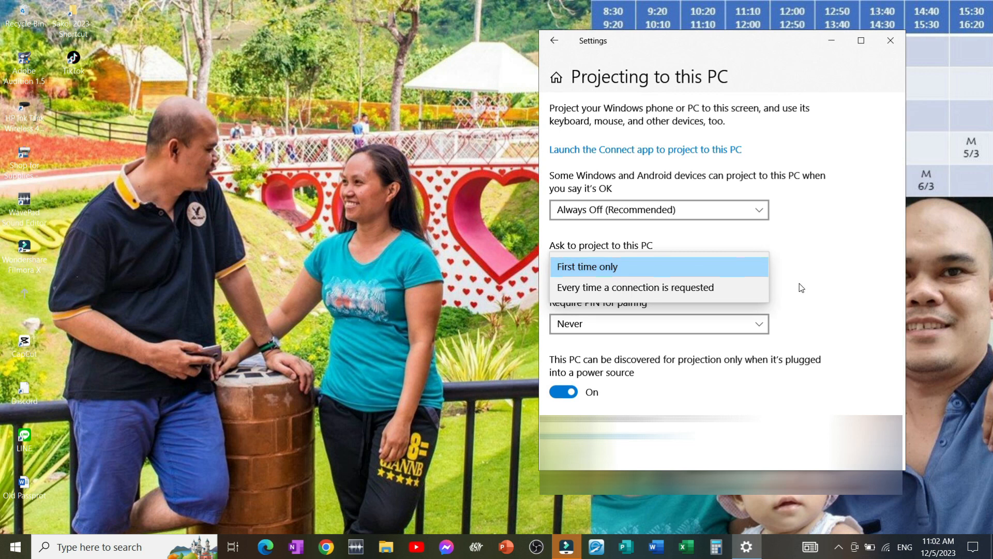
left_click(586, 266)
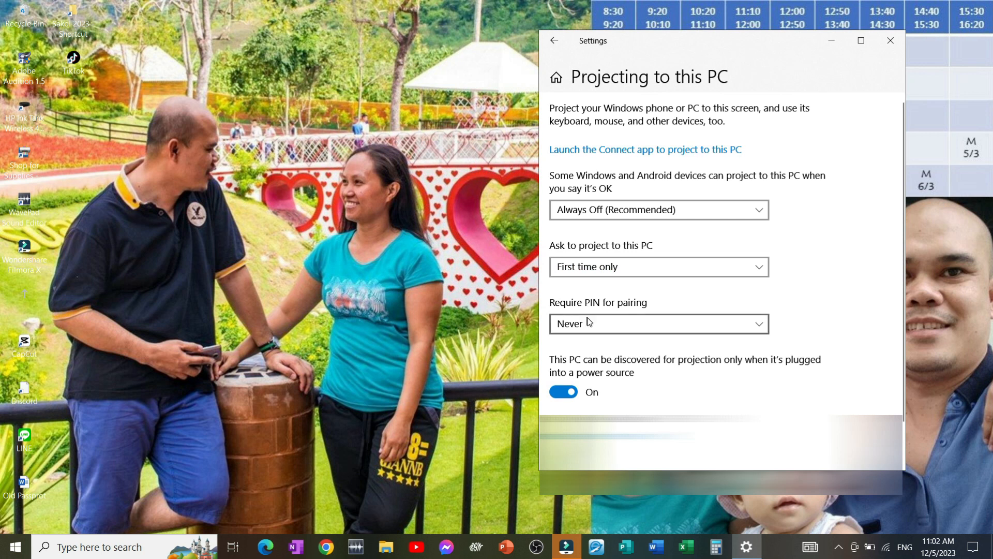
left_click(657, 323)
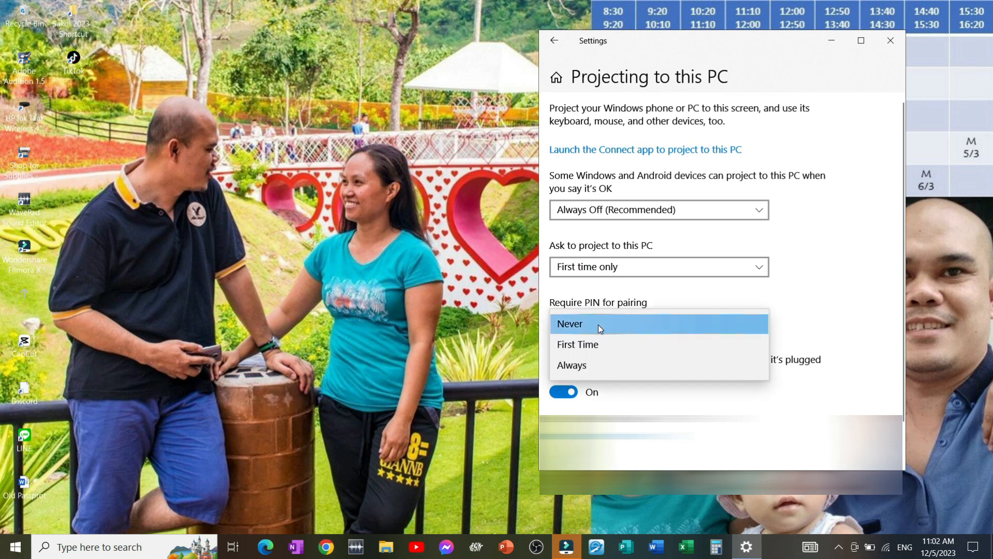
mouse_move(594, 347)
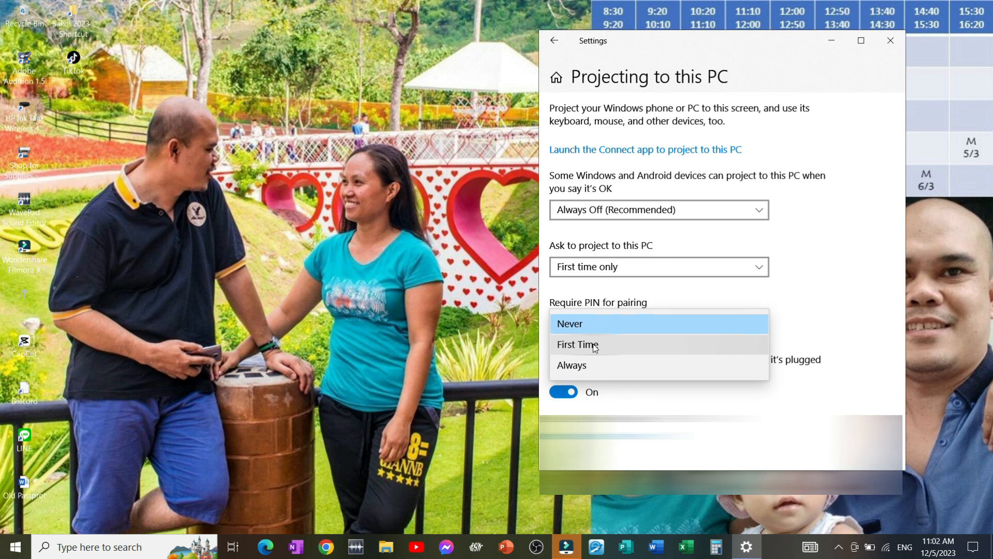
left_click(576, 344)
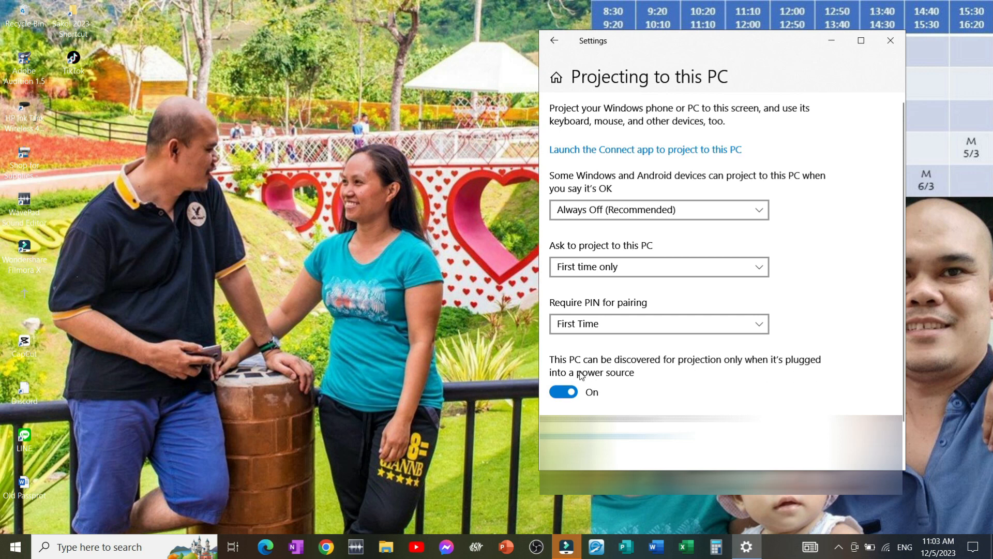
mouse_move(651, 379)
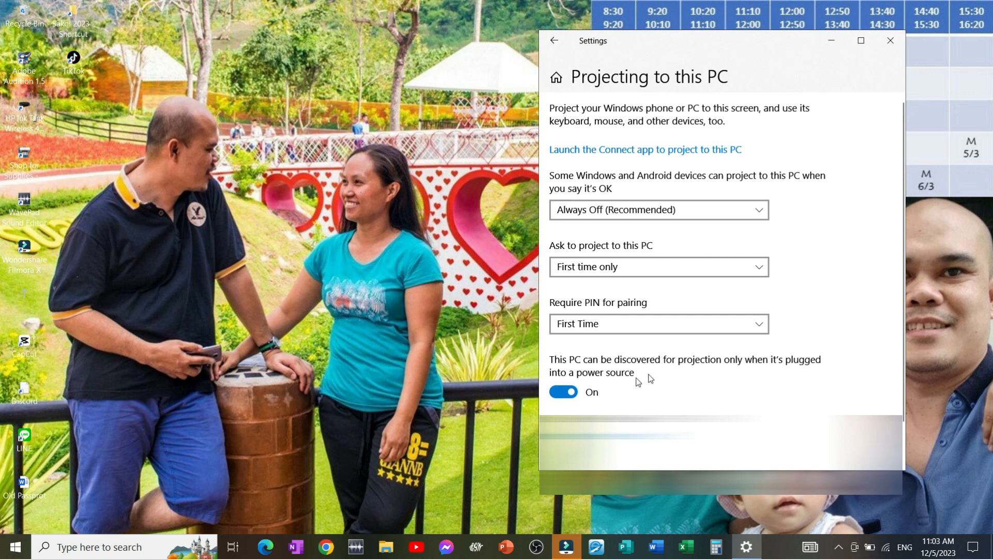
mouse_move(577, 153)
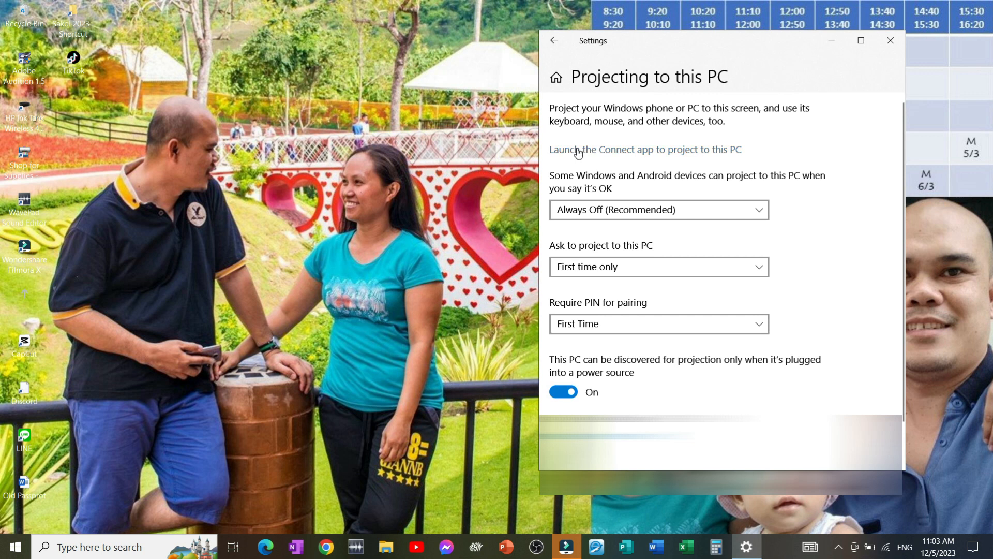
mouse_move(670, 157)
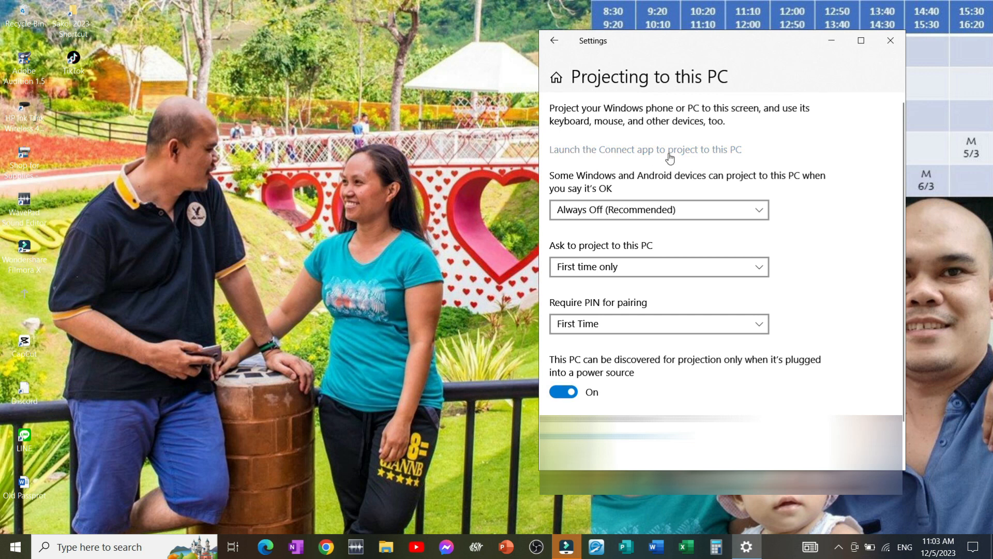
- Launch the Connect app from the Projecting to this PC page
left_click(644, 149)
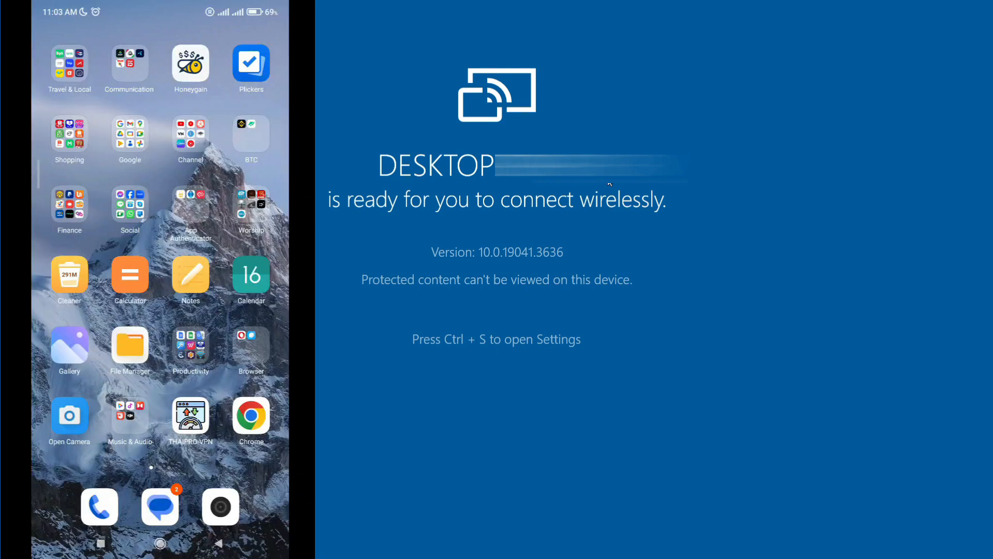
- On the phone, turn on Cast from quick settings and select the DESKTOP device
left_click_drag(158, 12, 158, 254)
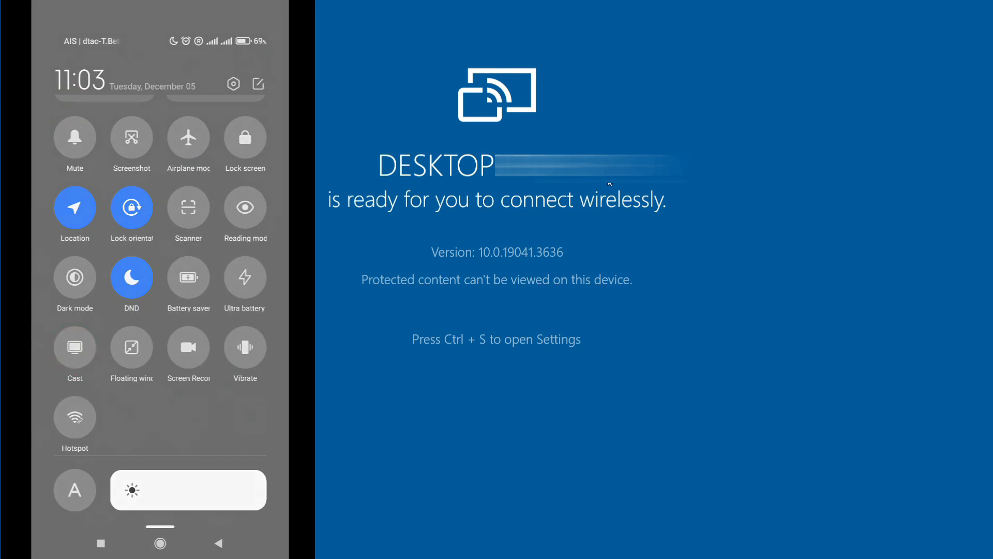
left_click(74, 350)
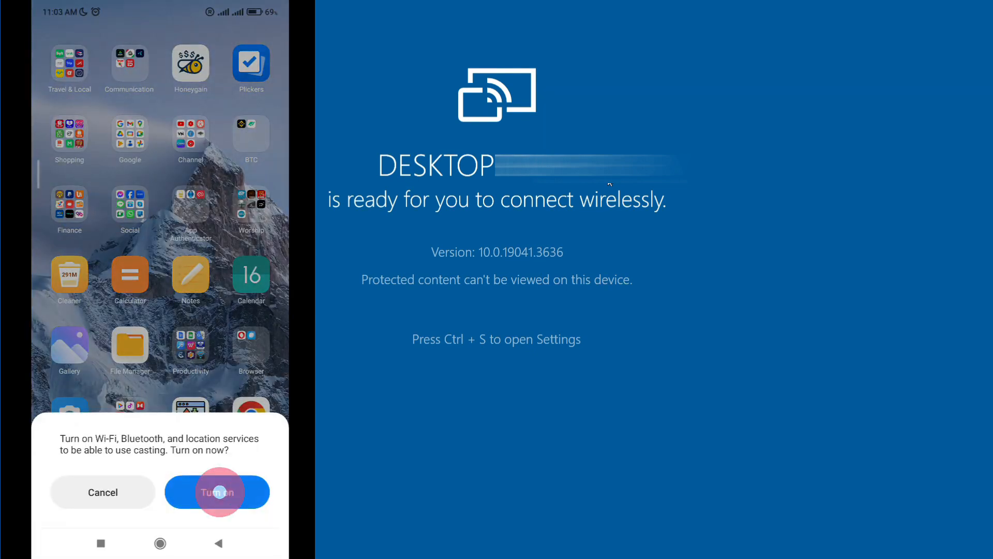
left_click(216, 492)
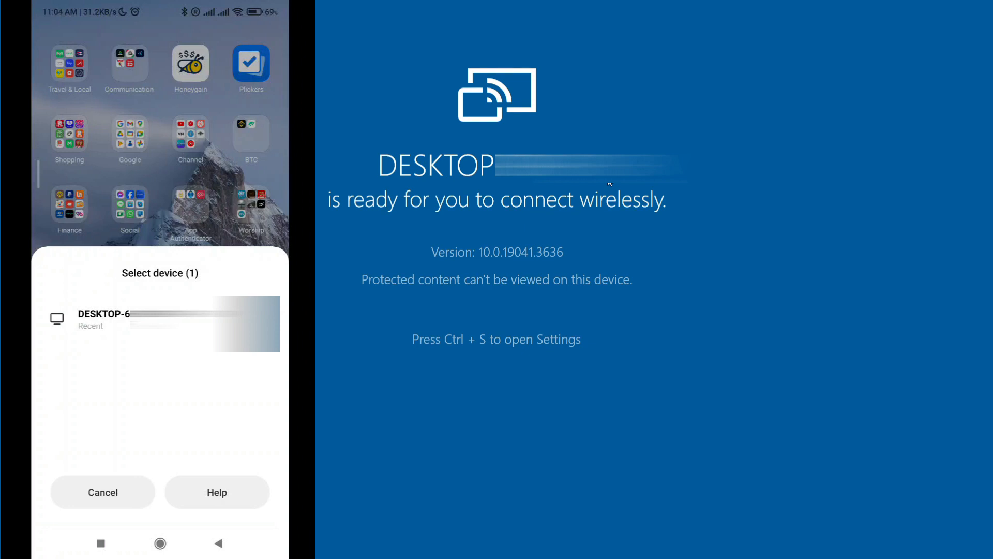
left_click(106, 318)
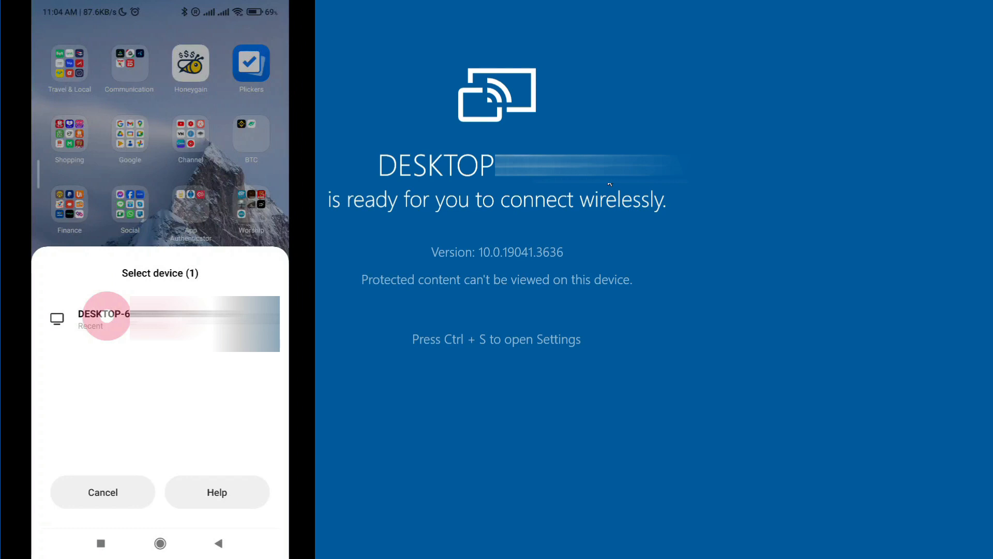
left_click(108, 317)
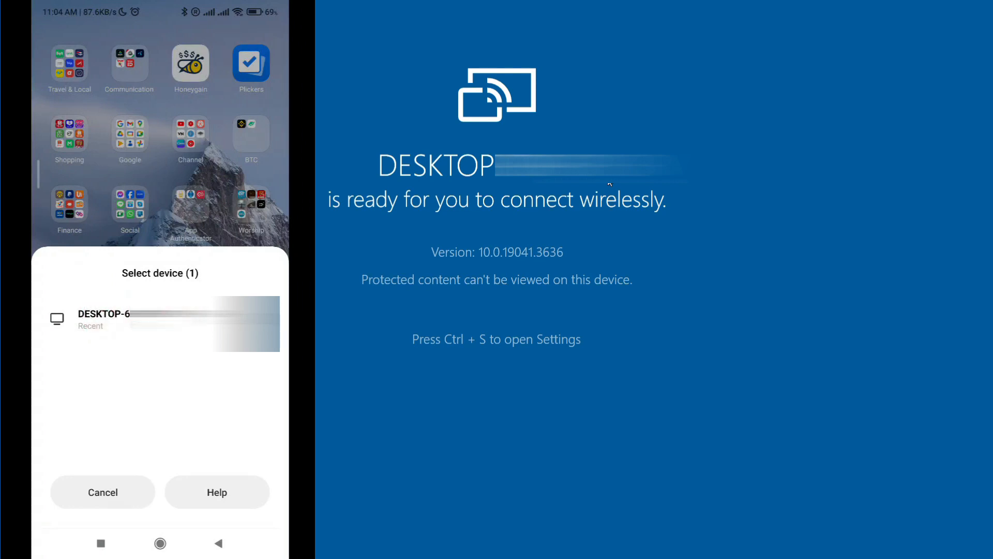
left_click(158, 320)
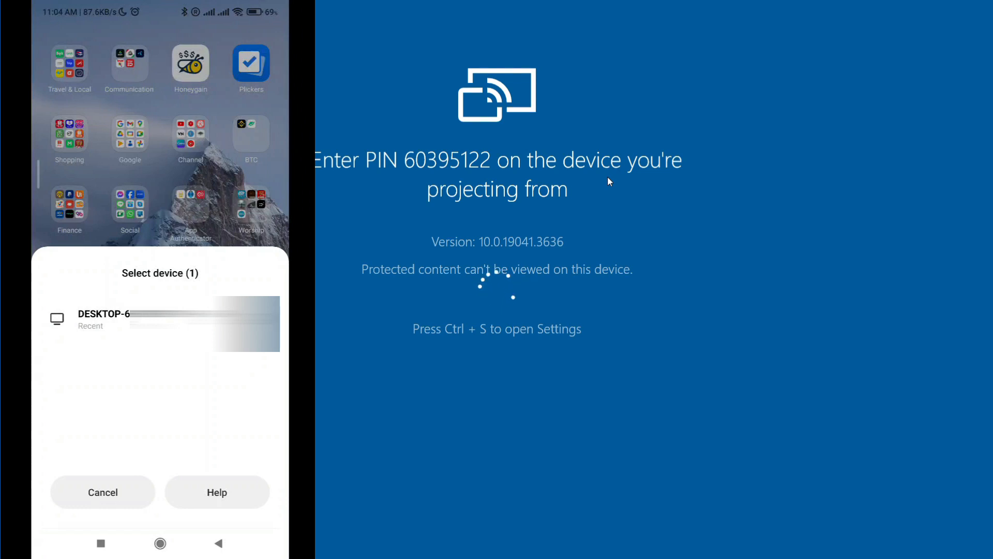
- Enter the pairing PIN on the phone to mirror it in Connect
left_click(161, 319)
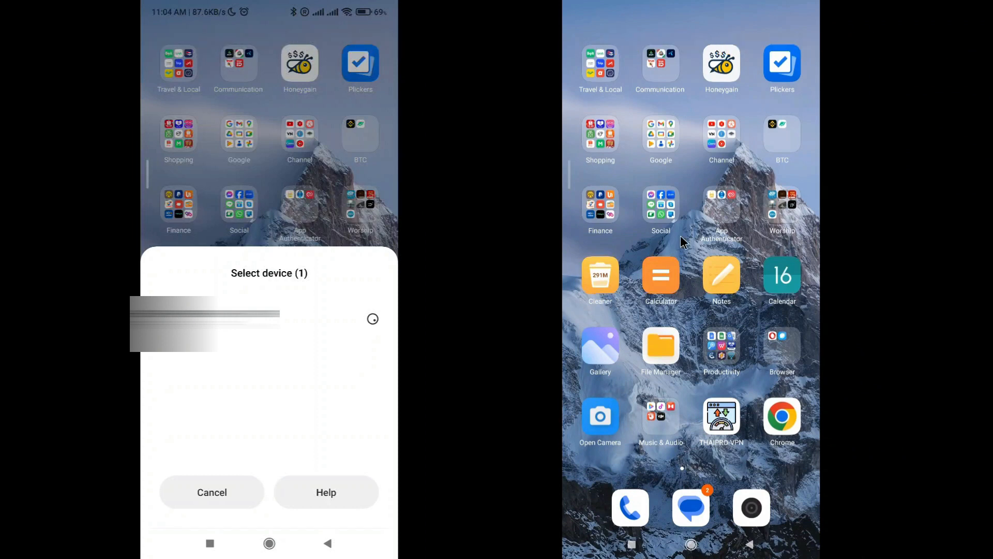
mouse_move(705, 222)
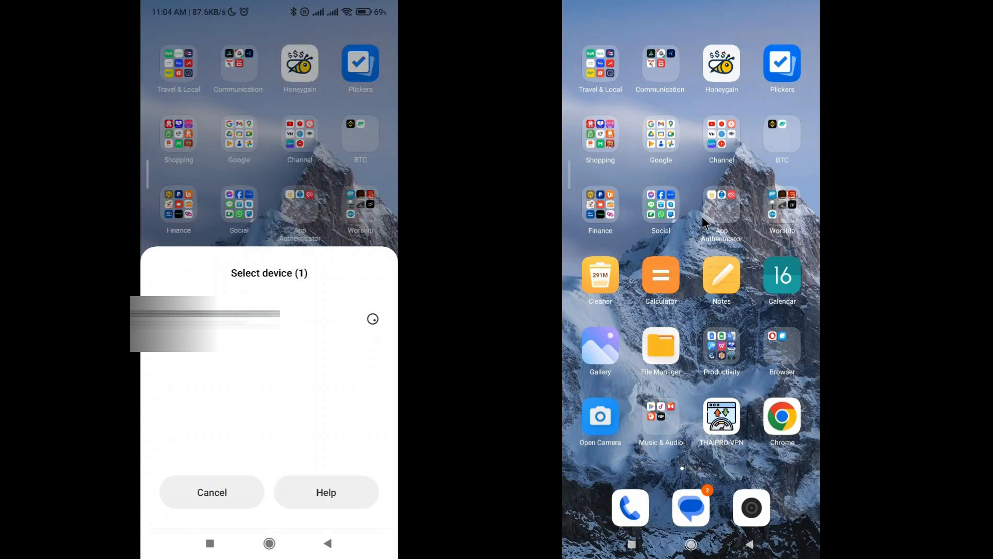
- Open YouTube on the mirrored phone and scroll through the Home feed
left_click(720, 133)
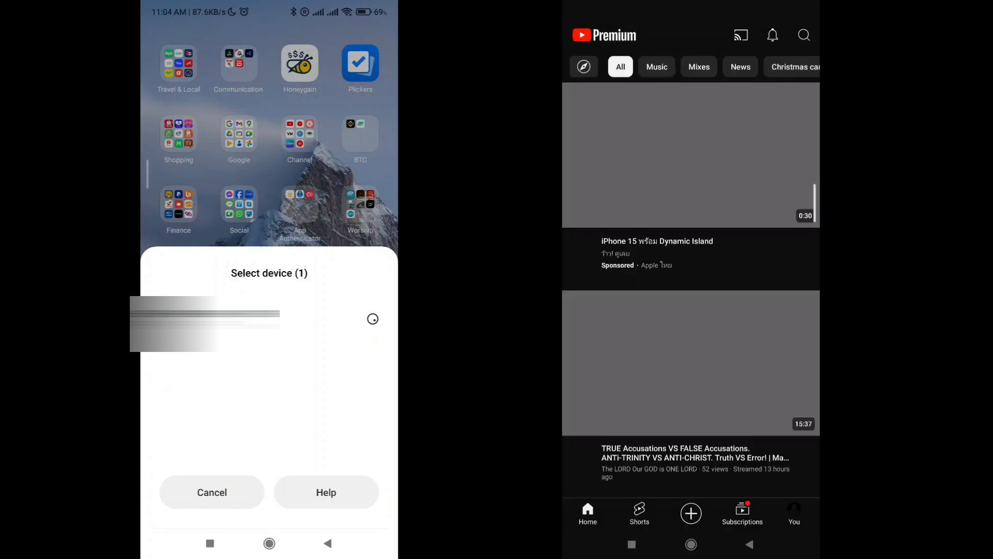
scroll("up", 3)
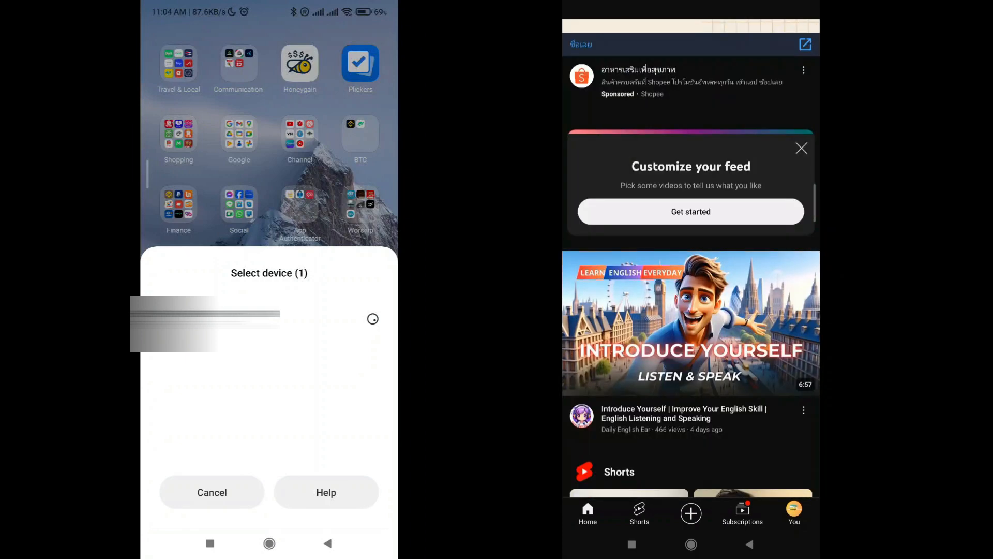
scroll("down", 3)
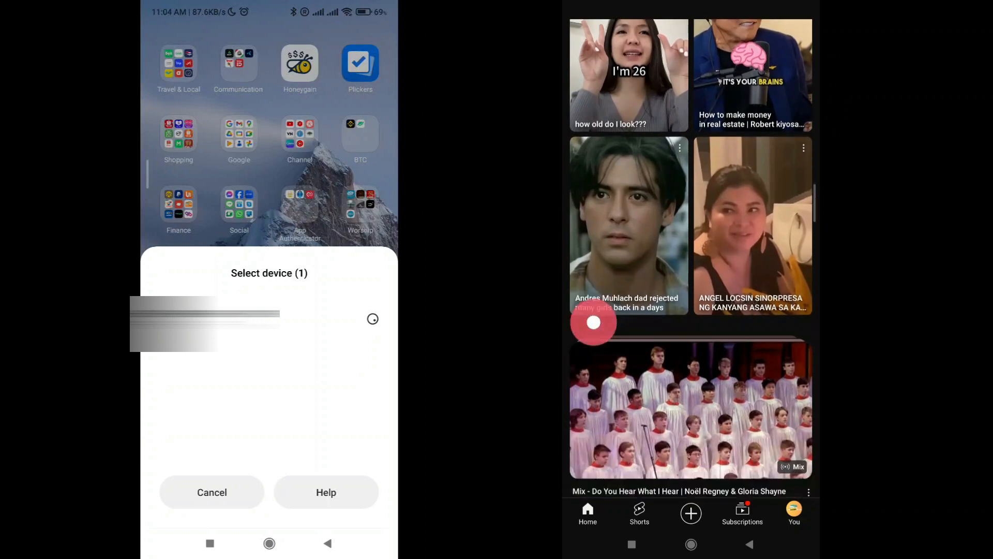